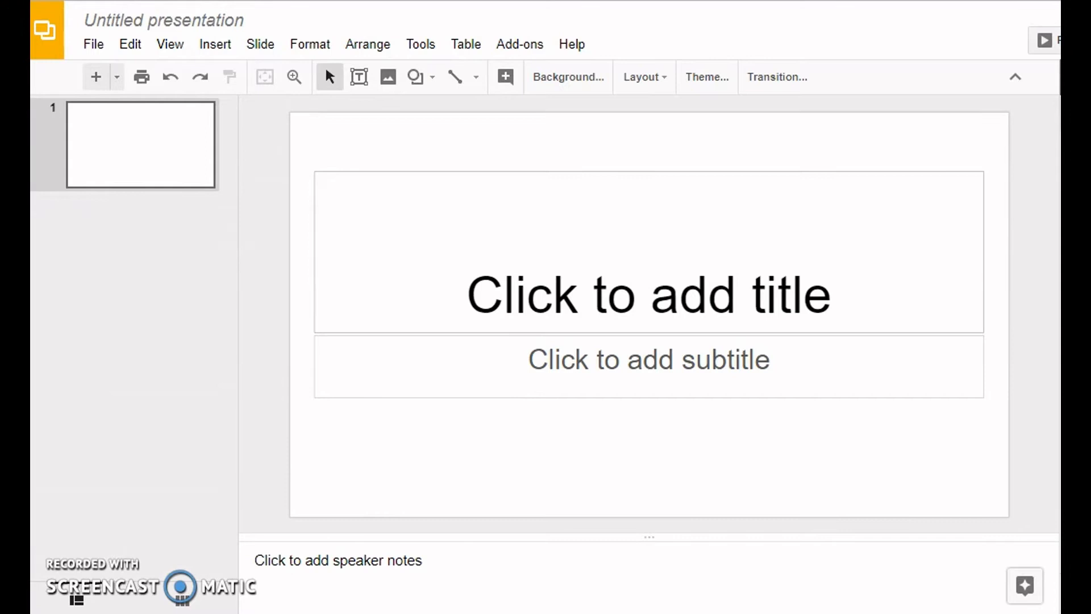
mouse_move(274, 224)
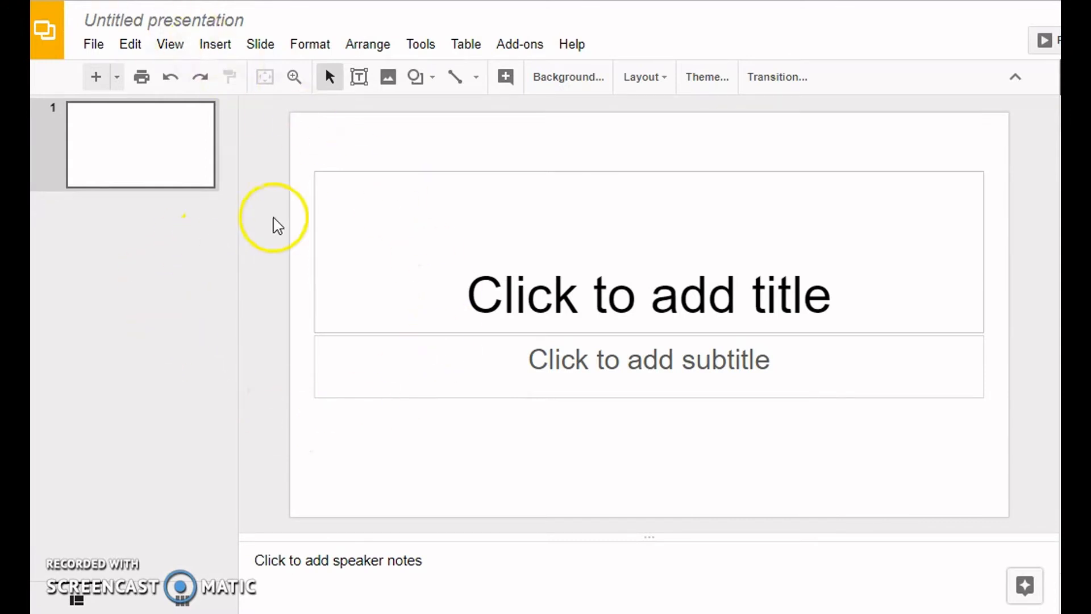
mouse_move(251, 201)
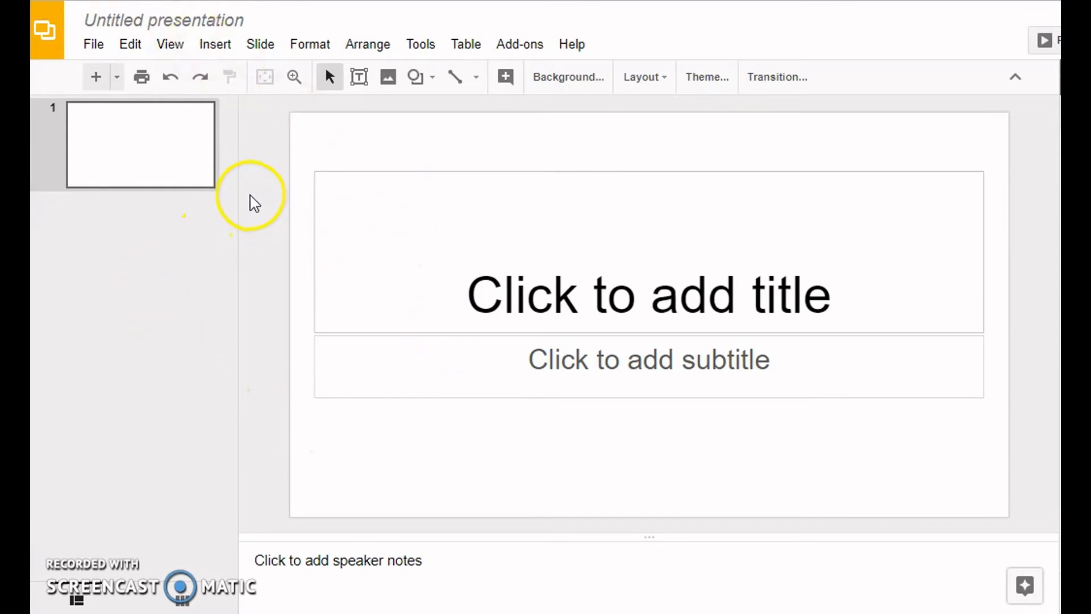
mouse_move(152, 98)
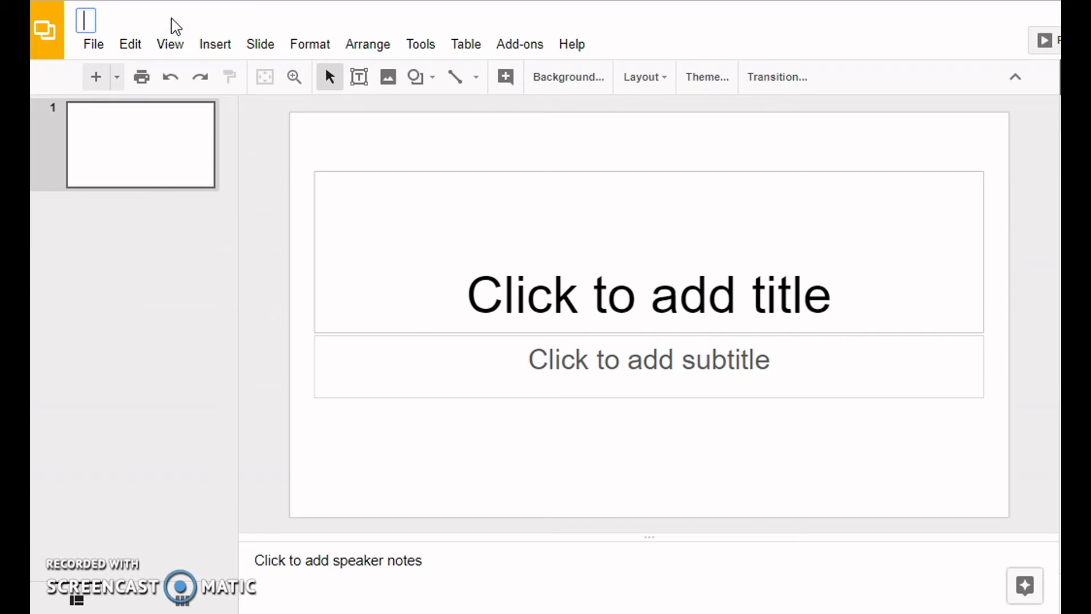
text(Ms. We)
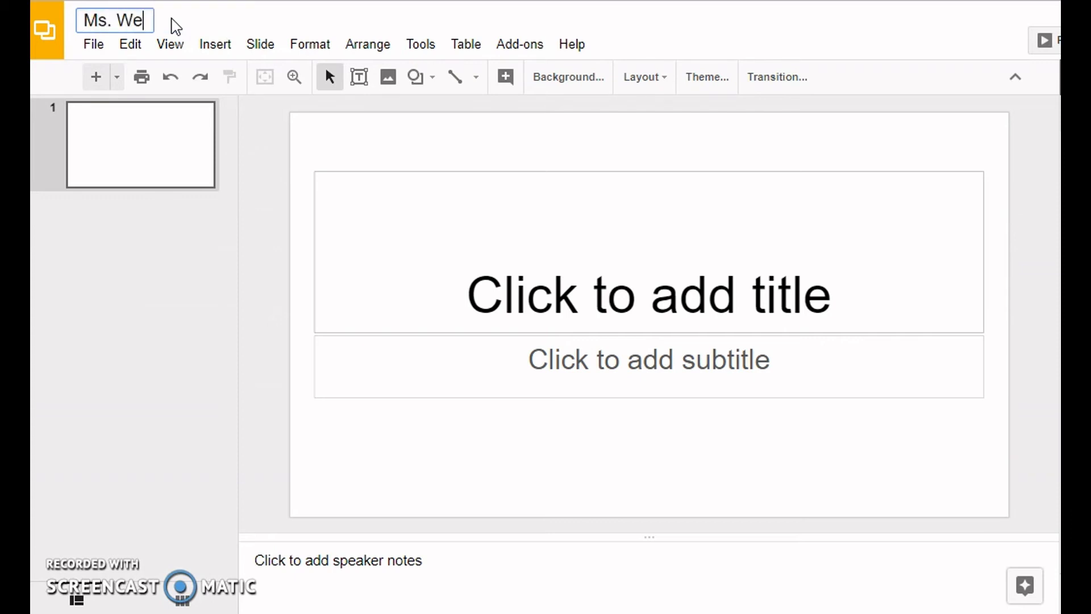
text(bster)
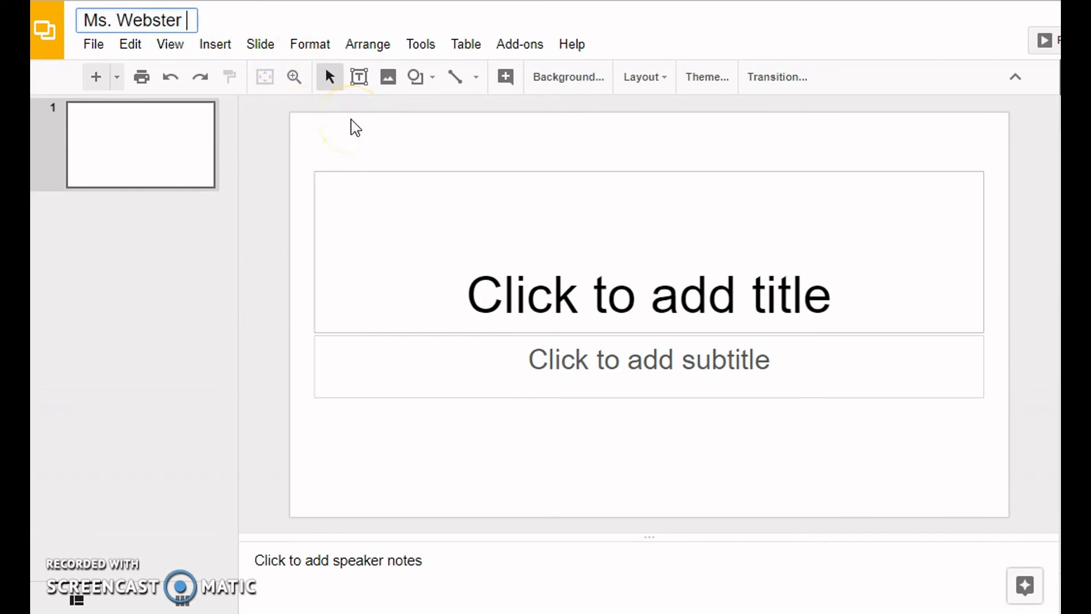
text(All About)
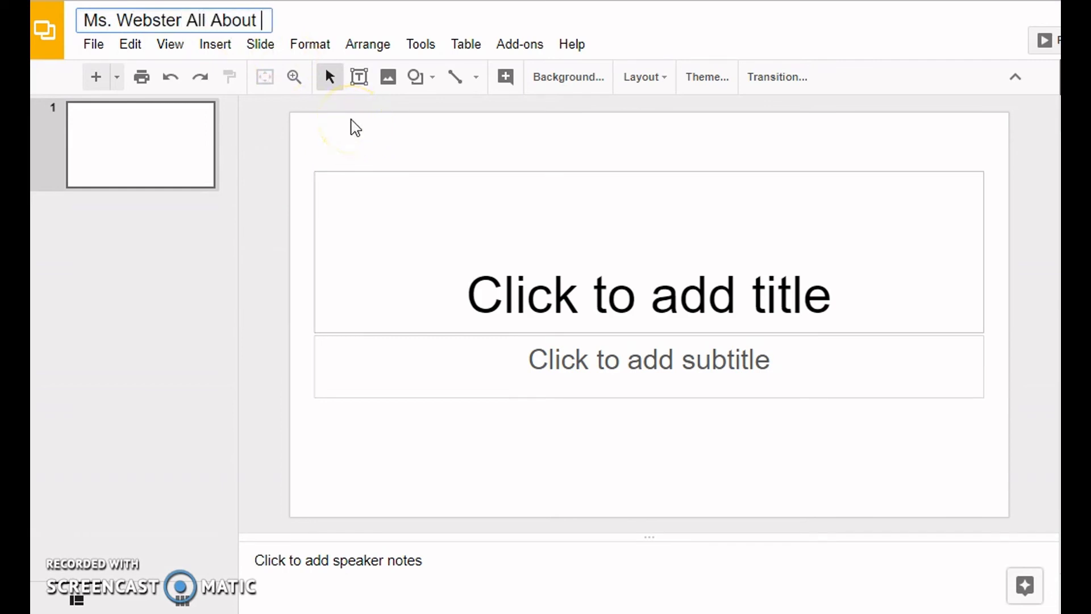
text(Me)
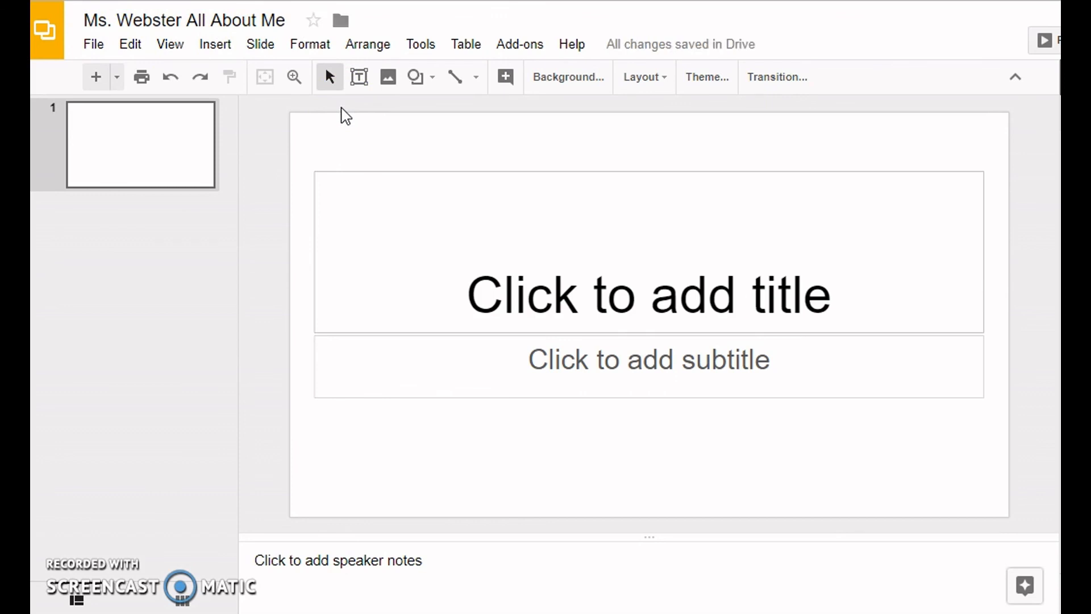
mouse_move(39, 29)
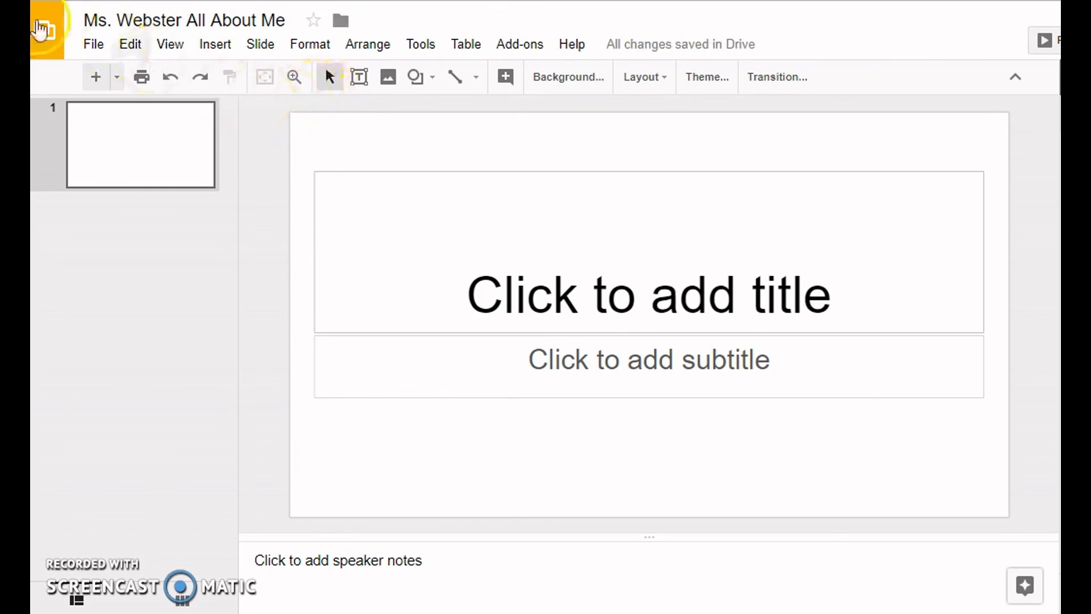